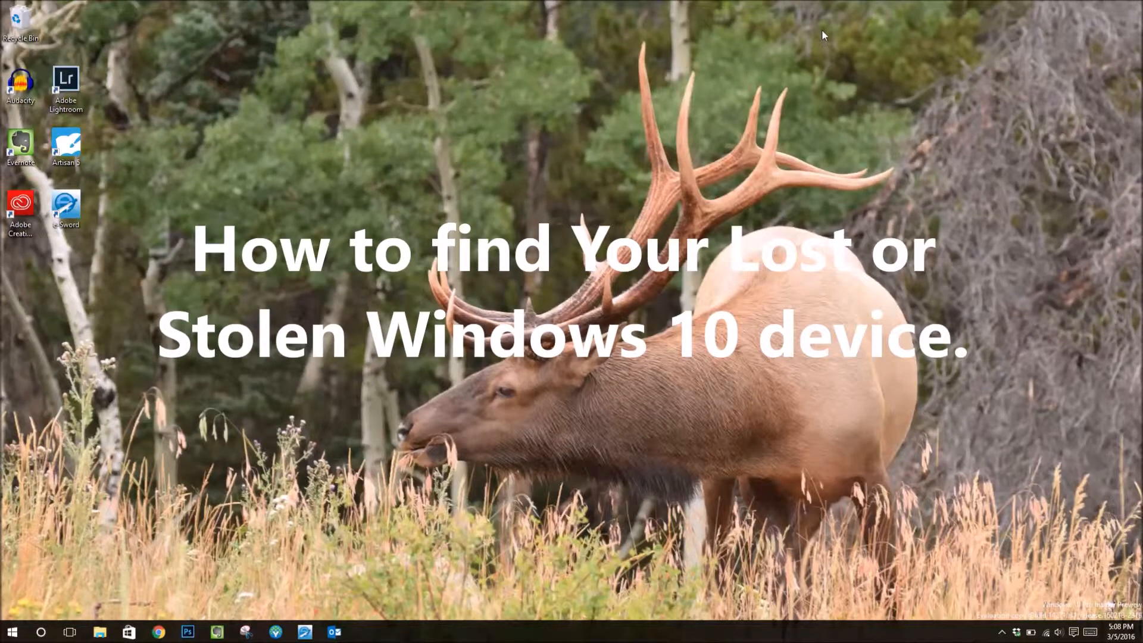
pyautogui.moveTo(766, 22)
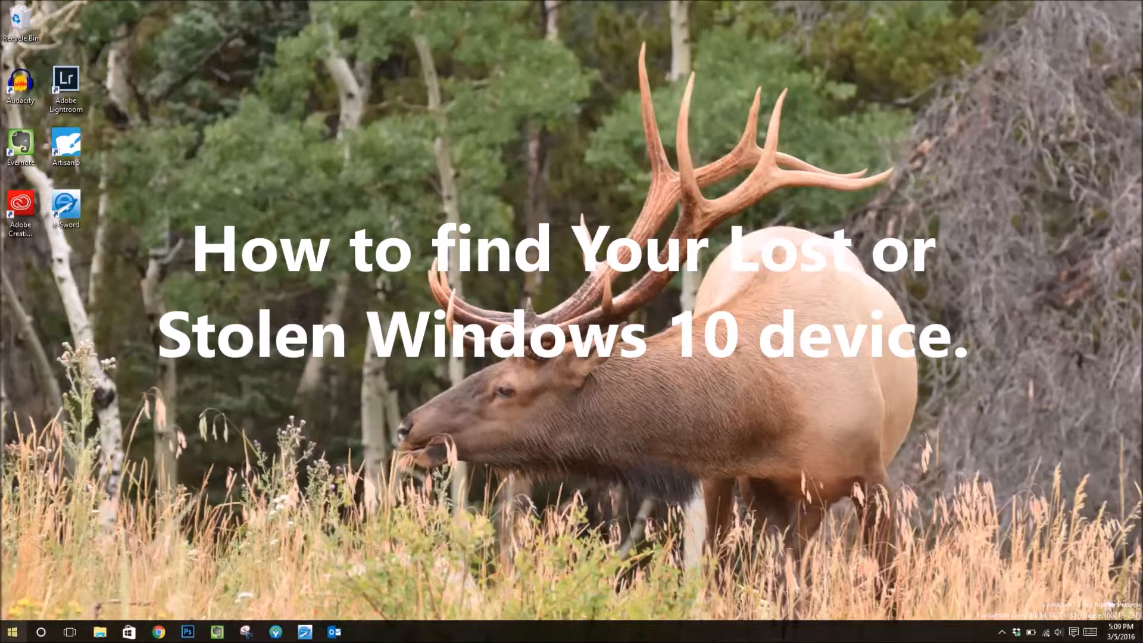
# Step: Launch Windows Settings from the Start menu and select the Privacy category
pyautogui.click(10, 631)
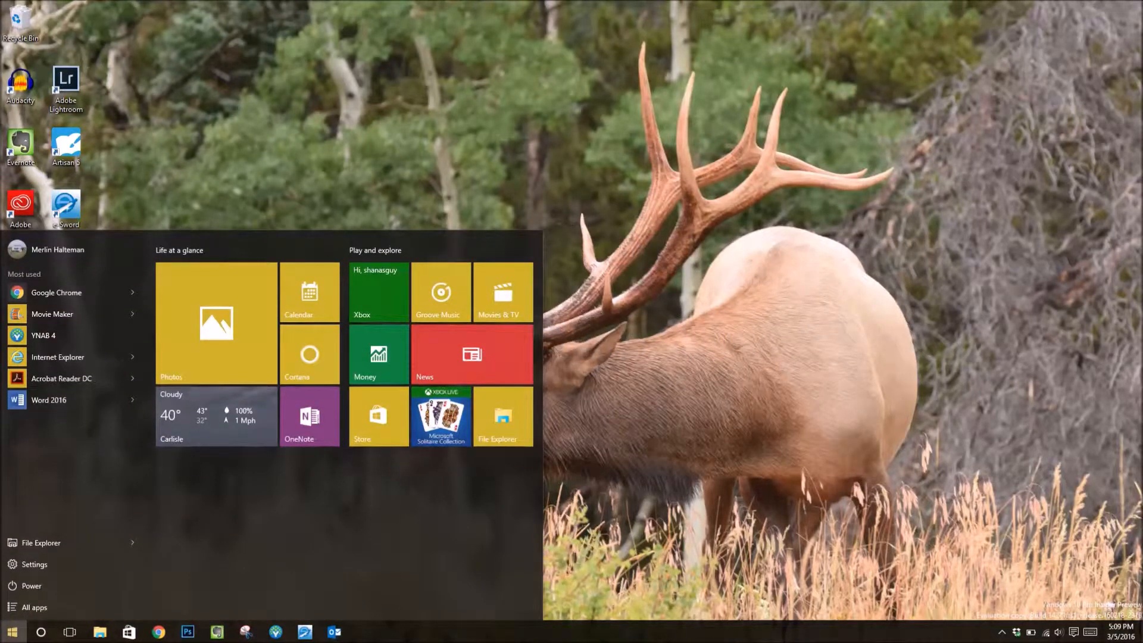
pyautogui.click(33, 564)
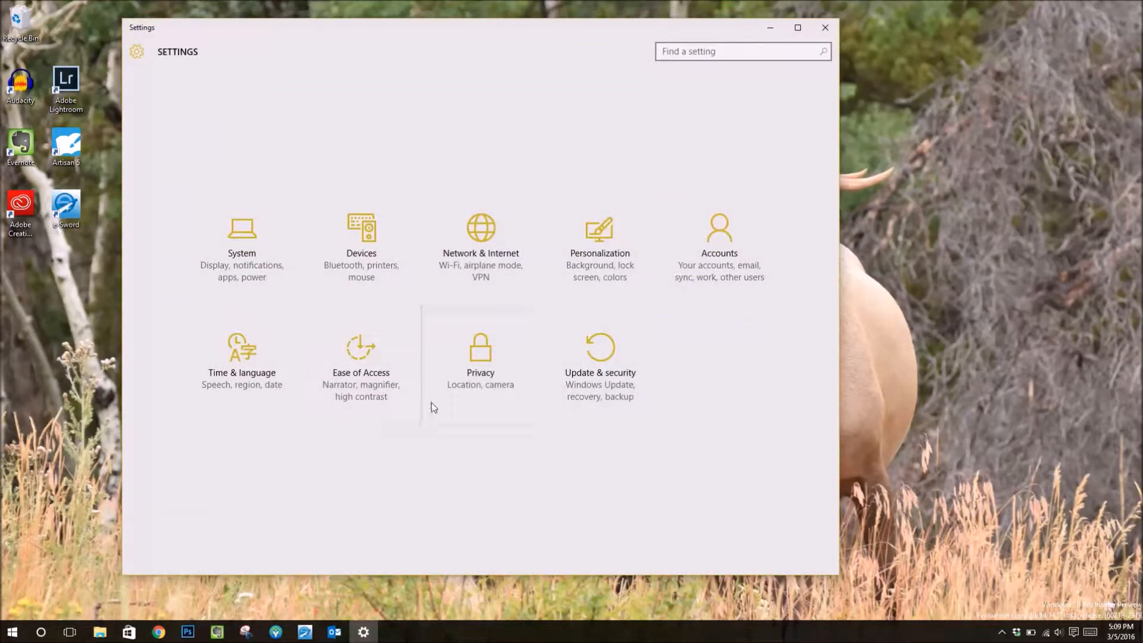
pyautogui.click(480, 390)
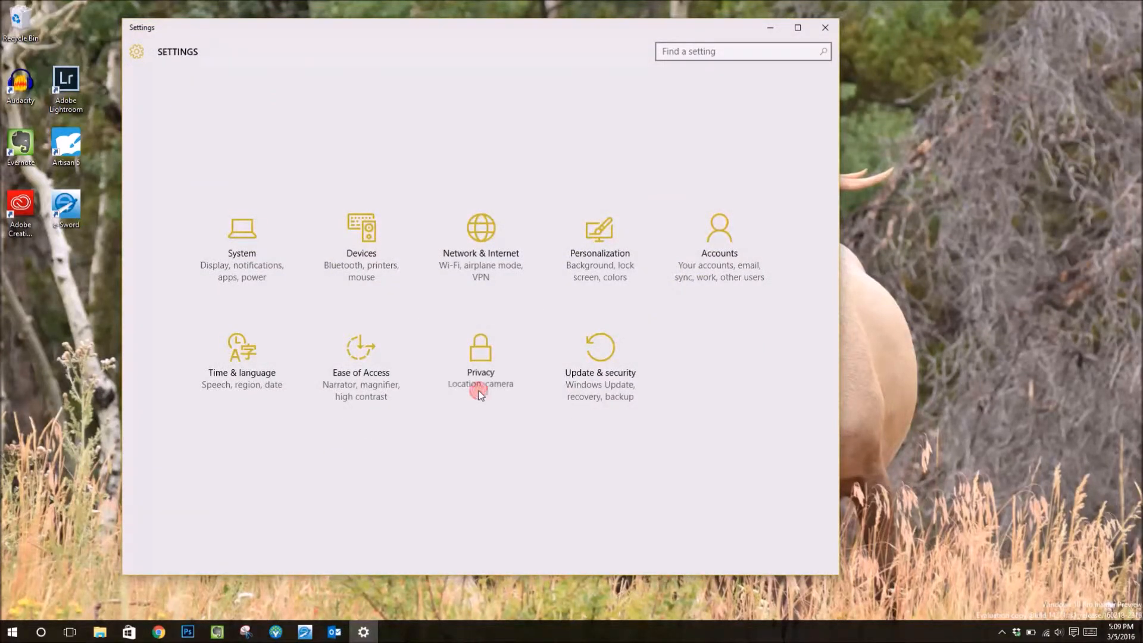
# Step: Switch the Location toggle on for this account under Privacy > Location
pyautogui.click(481, 358)
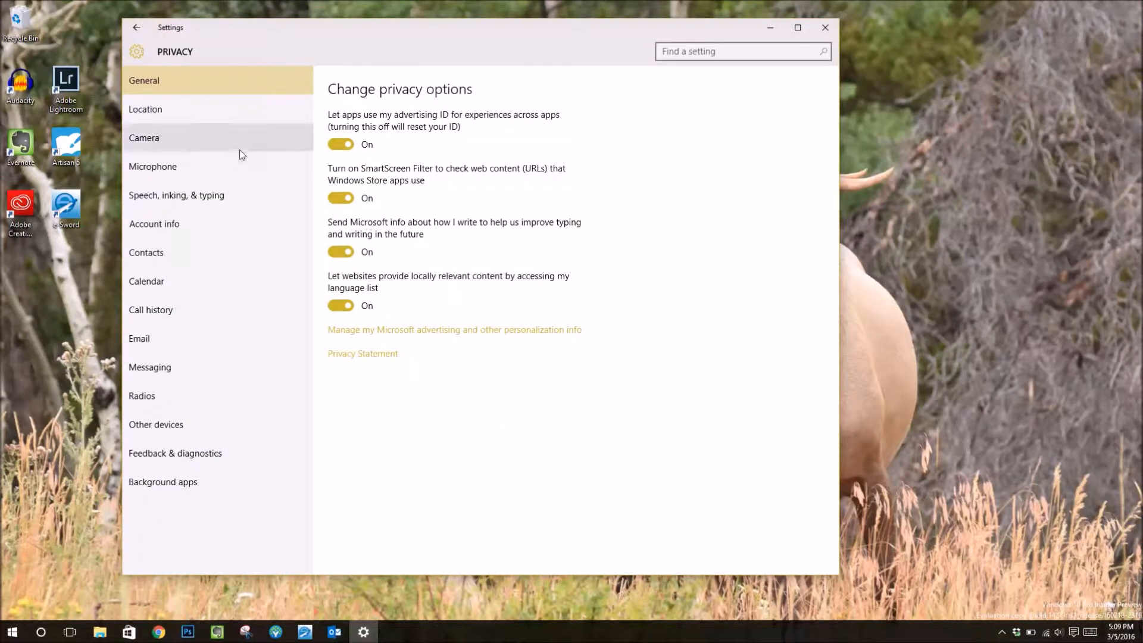
pyautogui.click(145, 108)
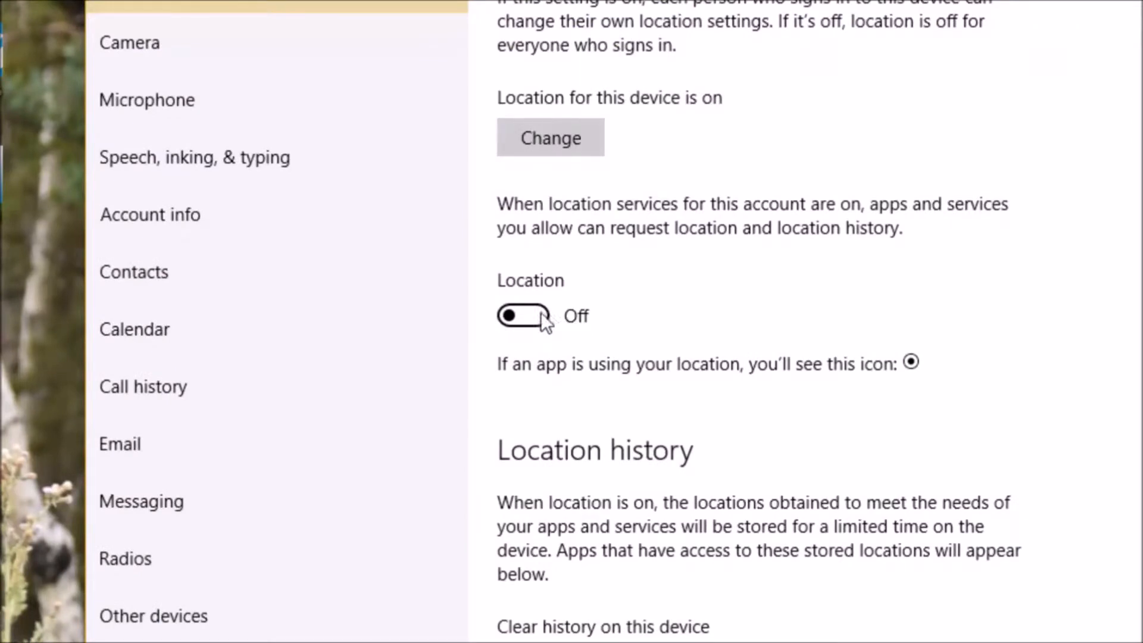
pyautogui.click(522, 315)
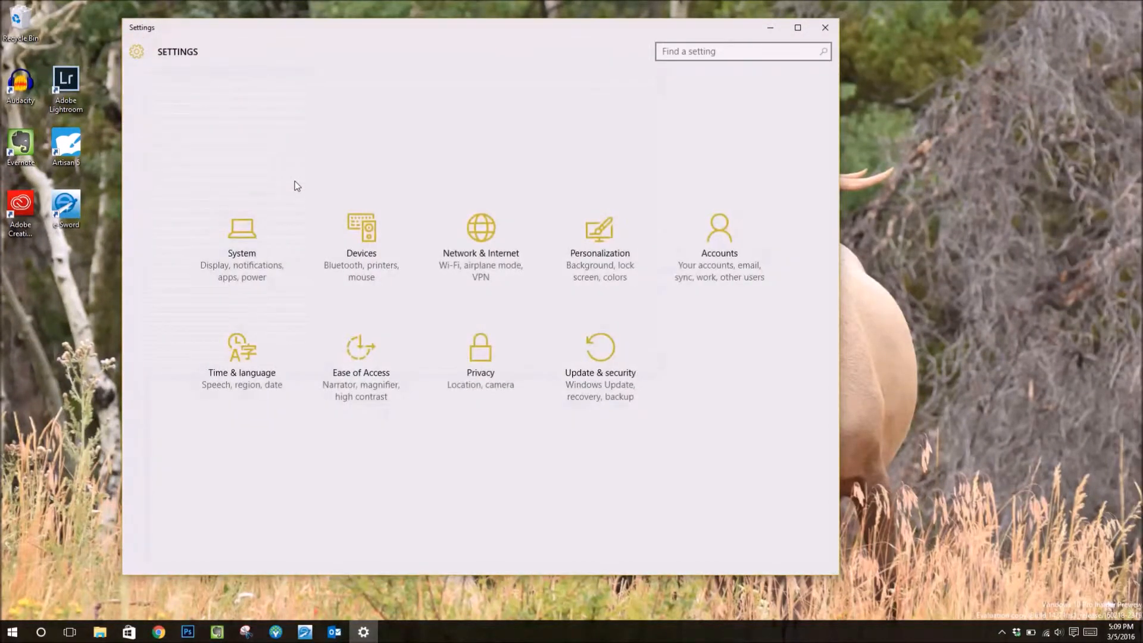
pyautogui.moveTo(578, 371)
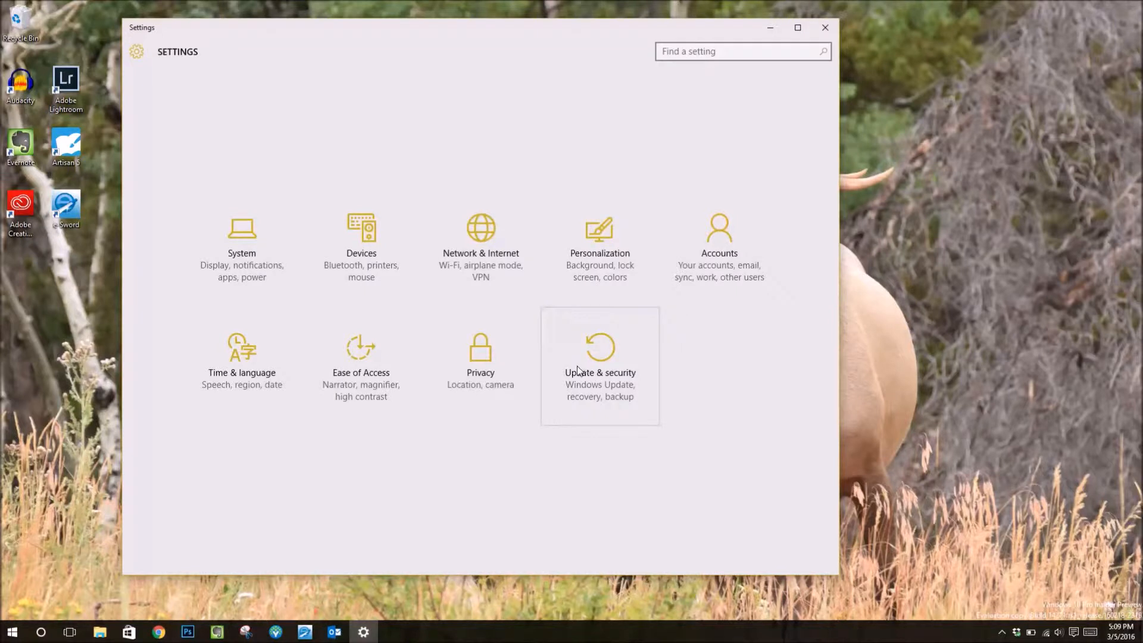
# Step: Show the Find My Device page under Update & security
pyautogui.click(599, 357)
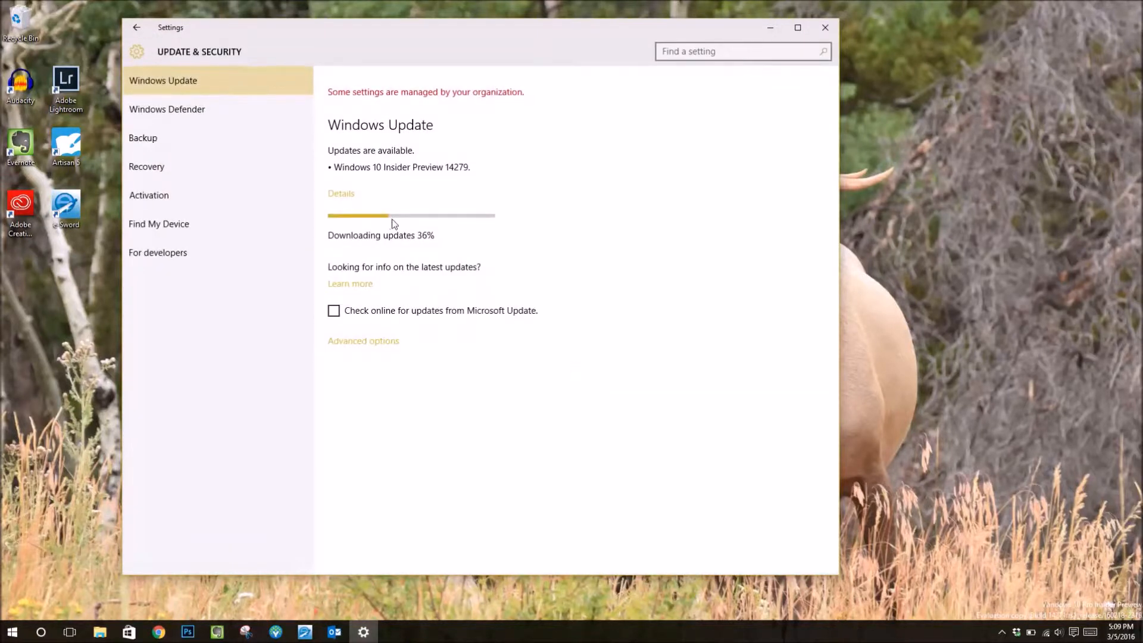
pyautogui.click(158, 224)
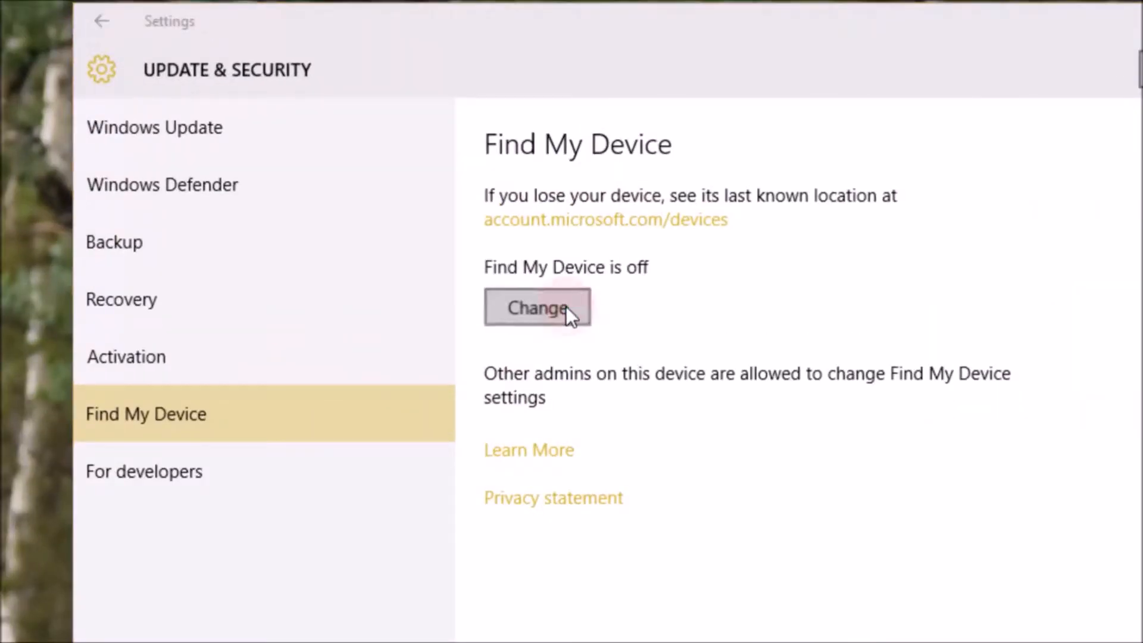
# Step: Turn on 'Save my device's location periodically' for Find My Device, then close Settings
pyautogui.click(536, 307)
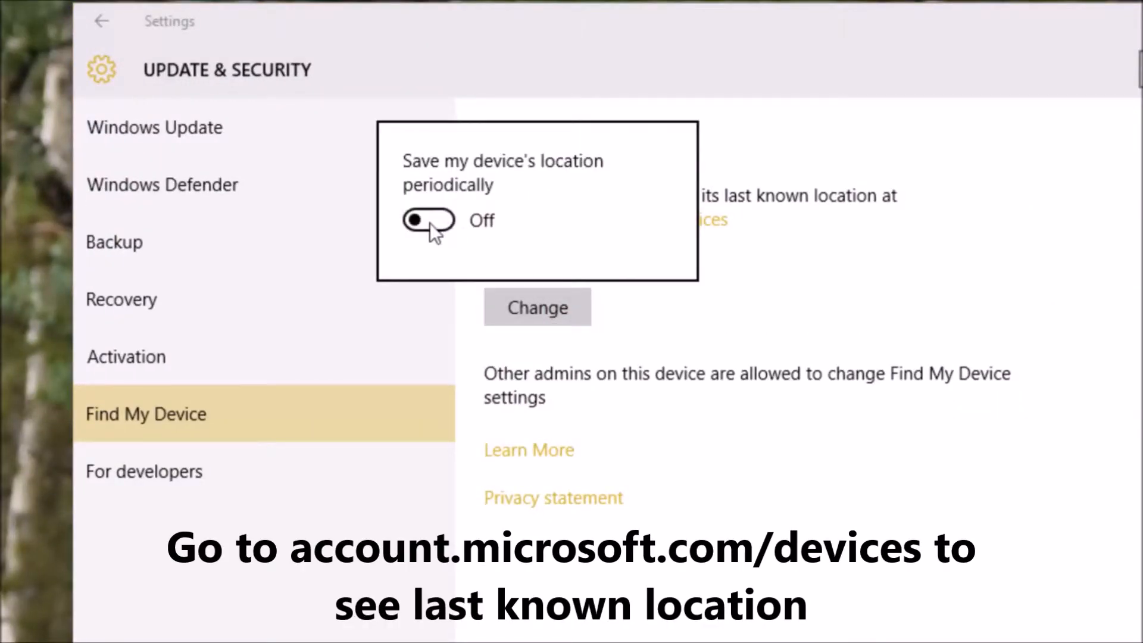
pyautogui.click(429, 220)
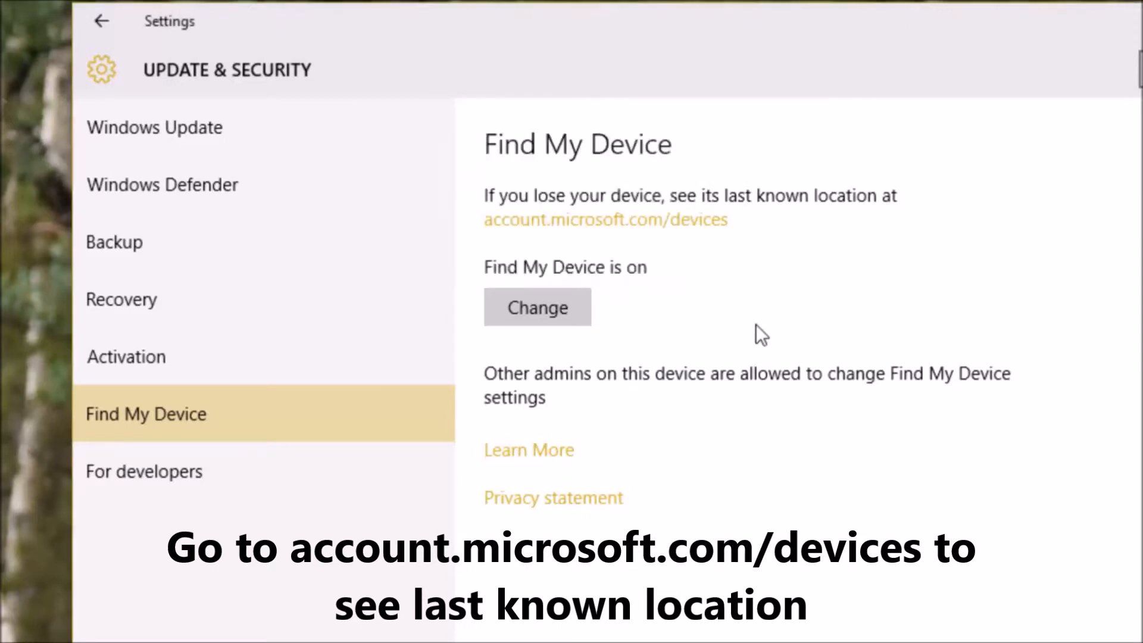
pyautogui.moveTo(536, 255)
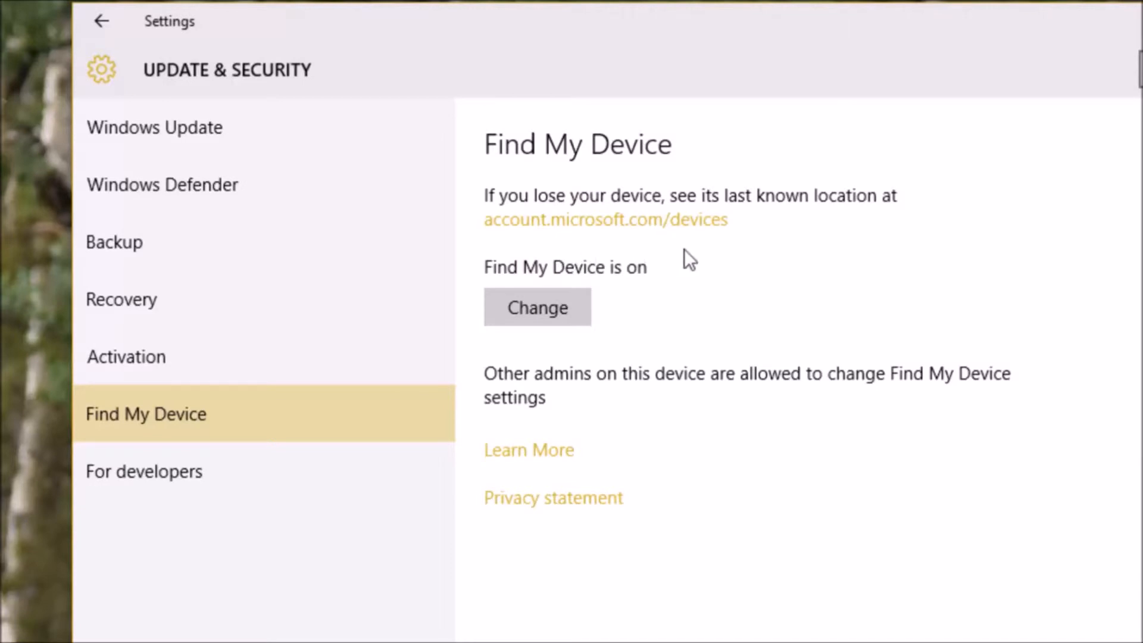
pyautogui.moveTo(720, 253)
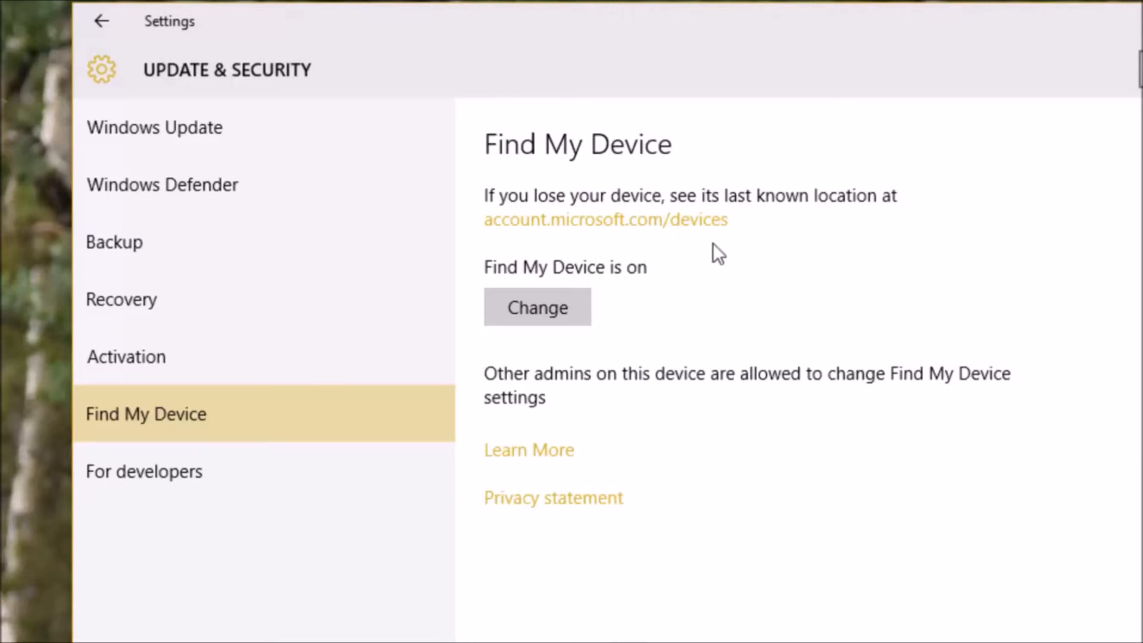
pyautogui.click(798, 27)
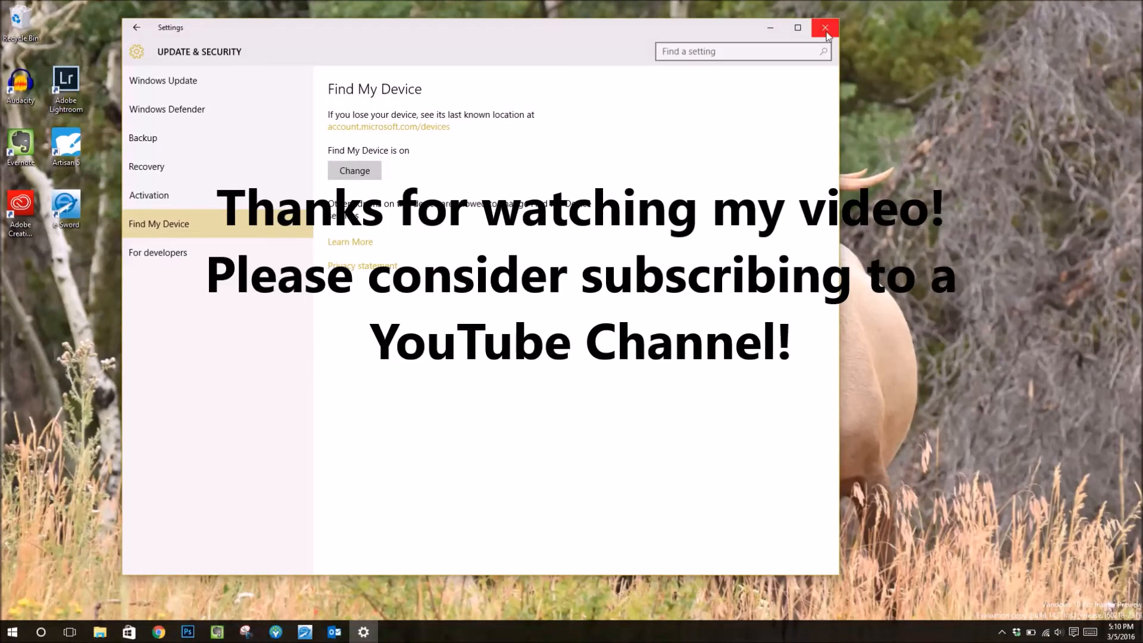
pyautogui.click(825, 26)
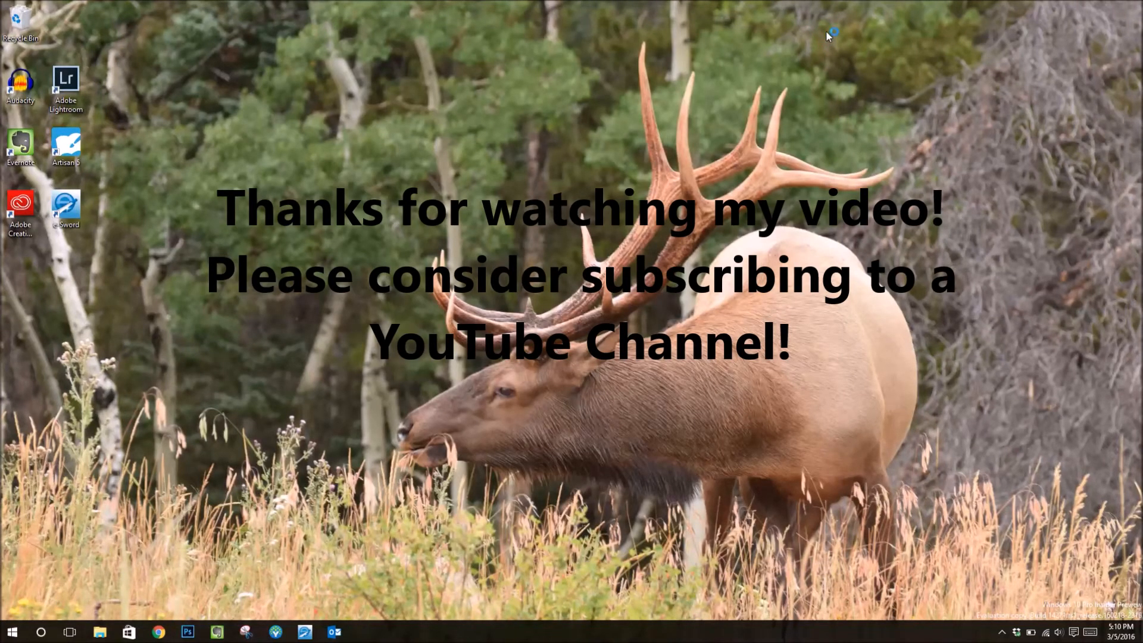